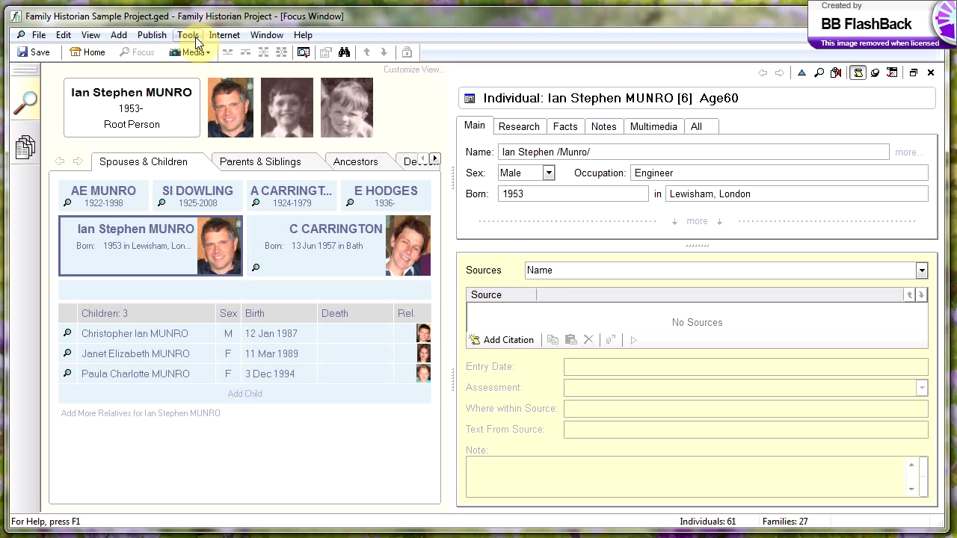
Launch Work with External File Links from the Tools menu to list the media links.
left_click(188, 34)
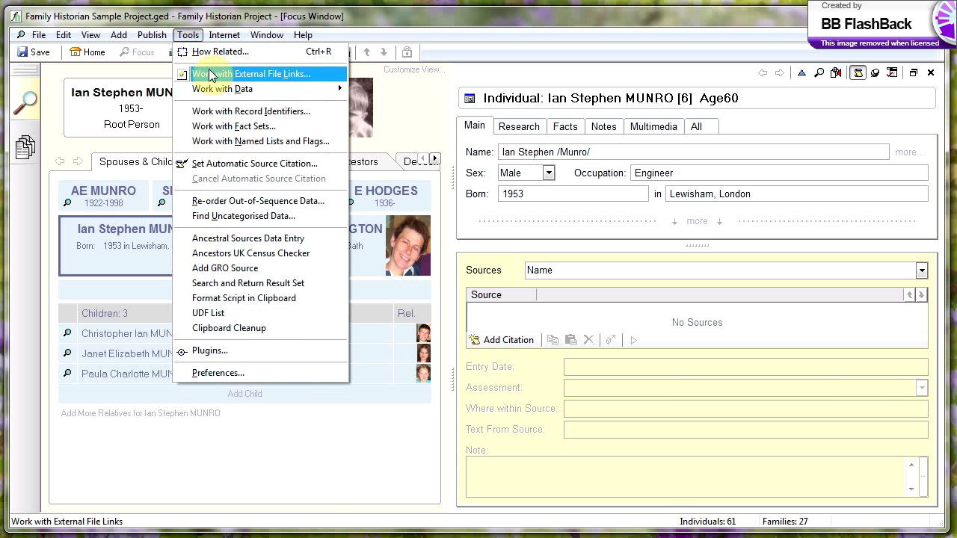
left_click(247, 73)
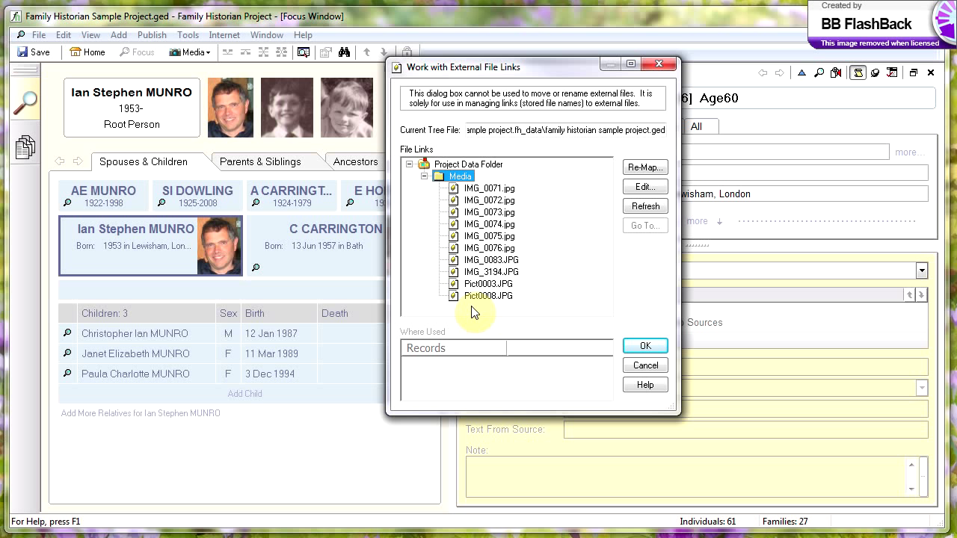
mouse_move(526, 267)
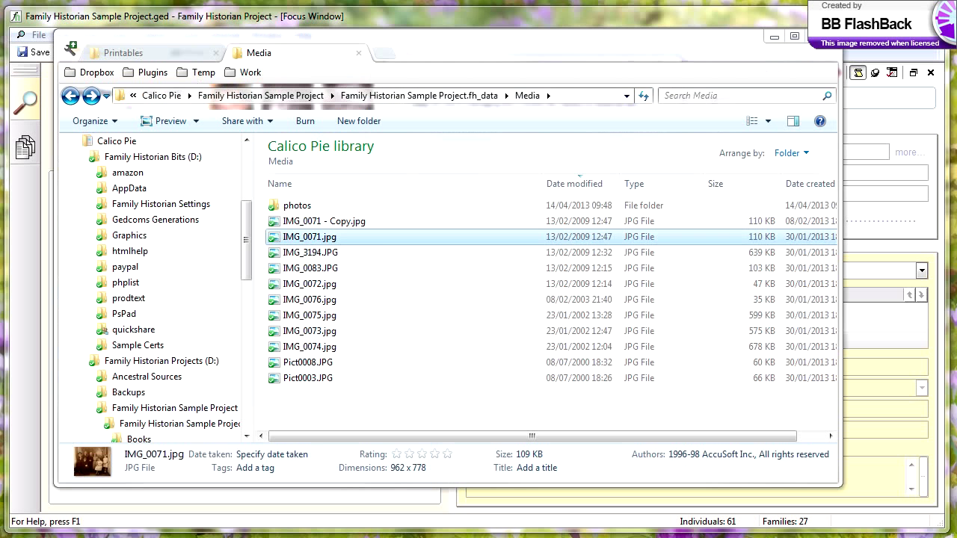
Drag IMG_0071.jpg and IMG_3194.JPG from Media into the photos subfolder and view it.
left_click(298, 206)
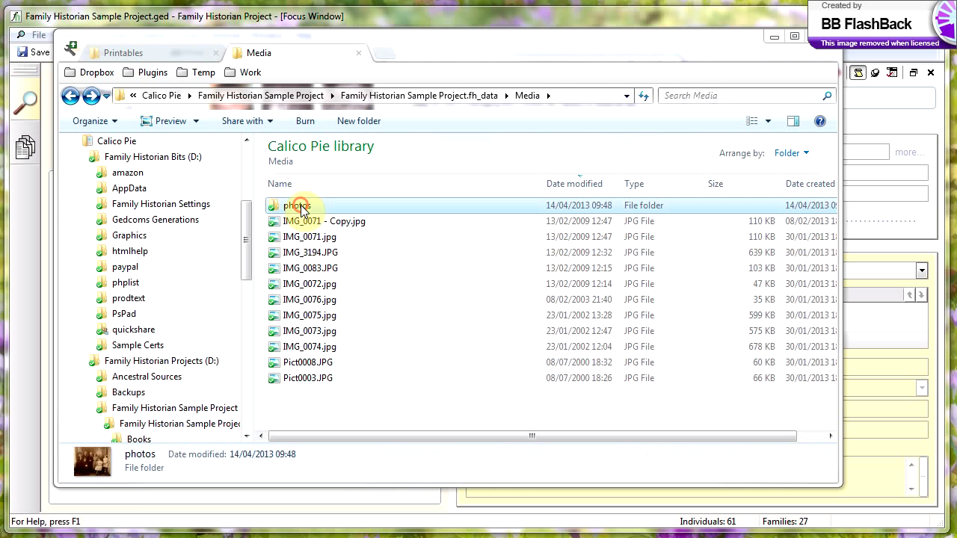
left_click(298, 206)
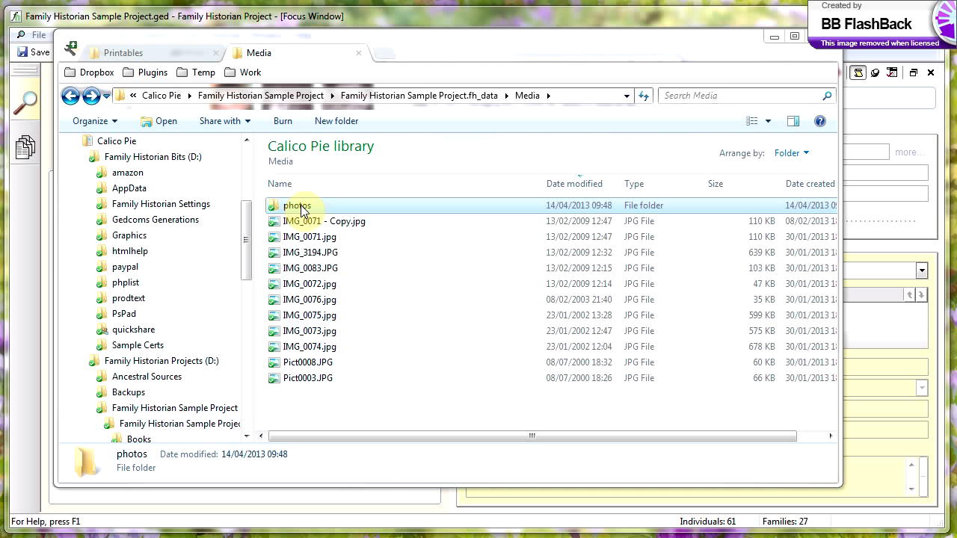
left_click(309, 236)
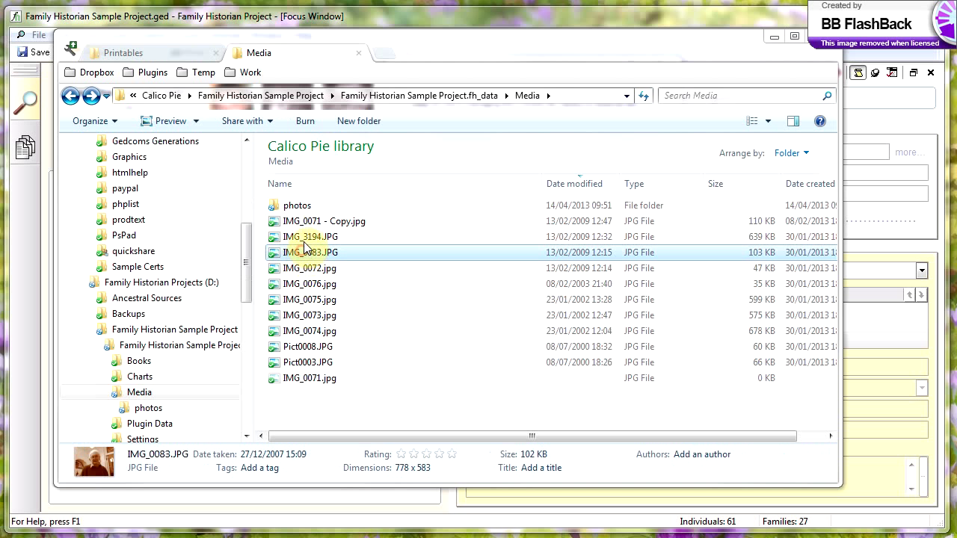
left_click_drag(311, 236, 299, 205)
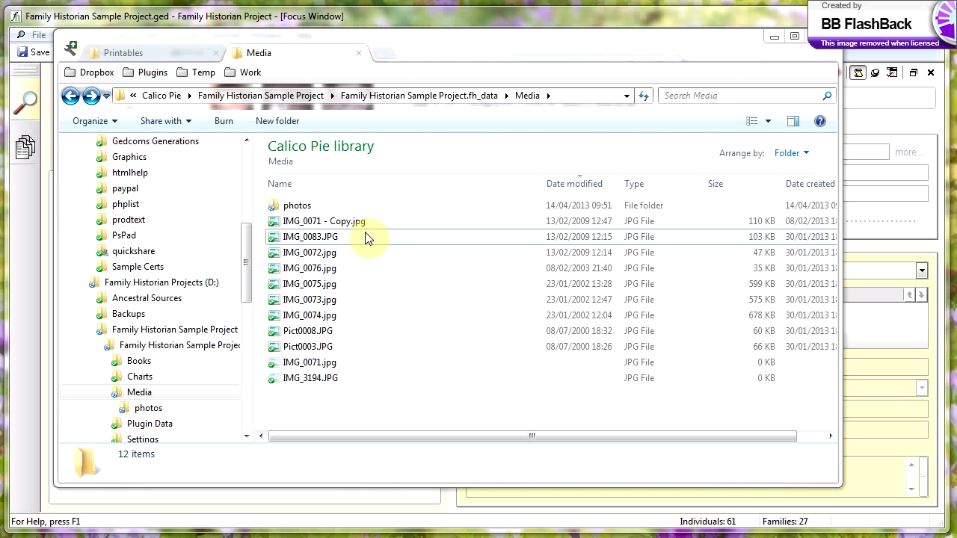
double_click(296, 205)
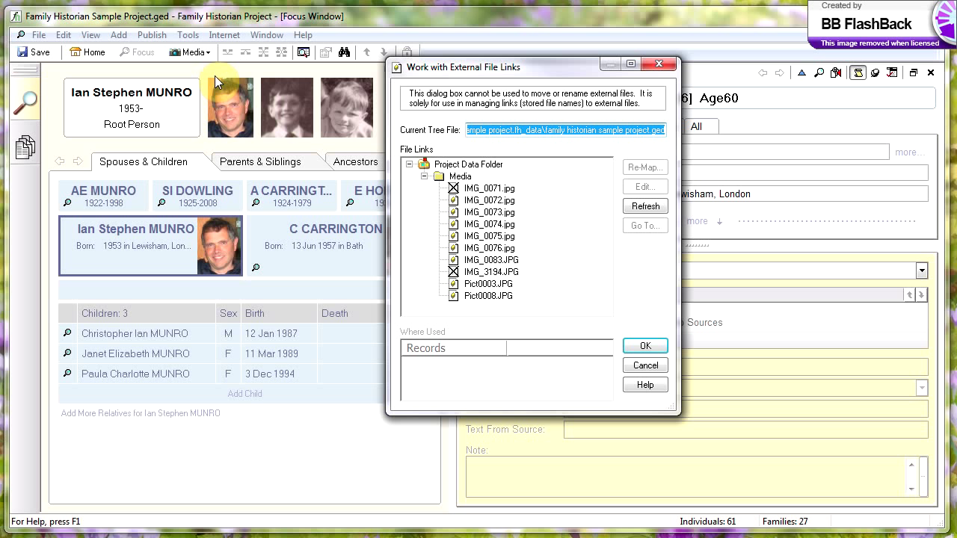
Re-Map the crossed-out IMG_0071.jpg and IMG_3194.JPG links to the photos folder.
left_click(491, 189)
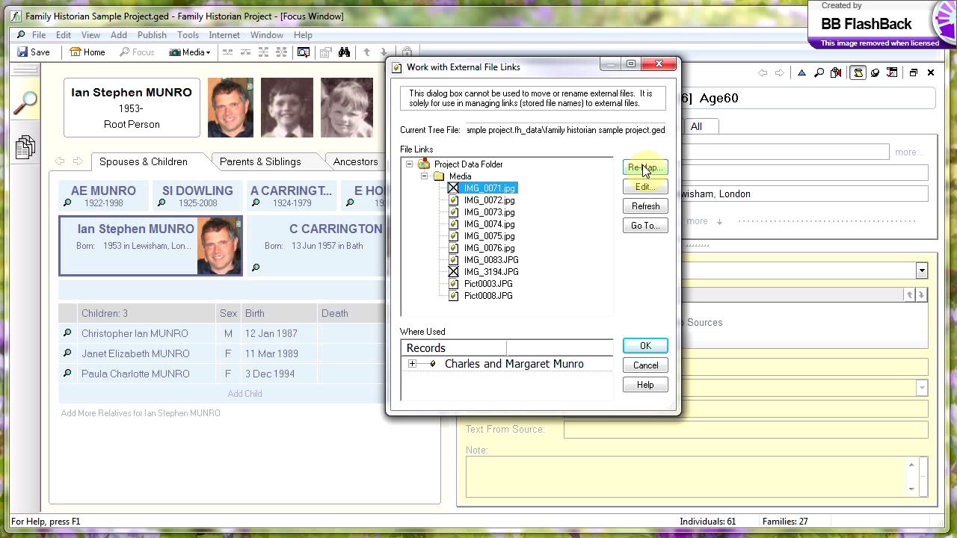
left_click(644, 167)
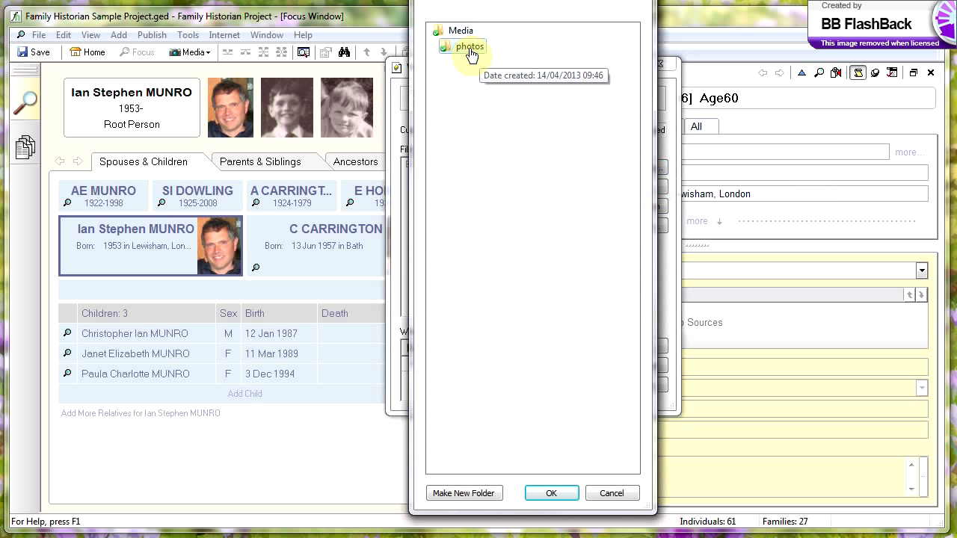
mouse_move(491, 158)
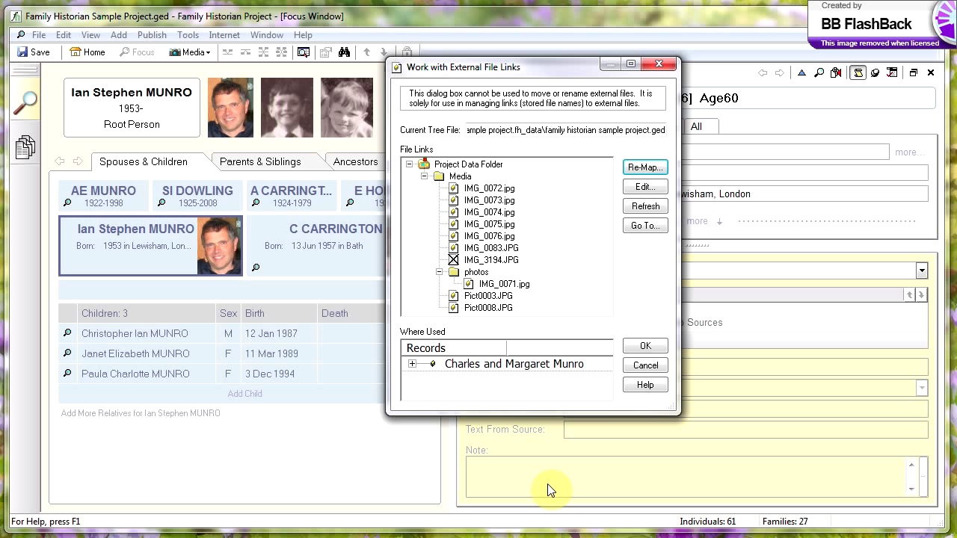
left_click(491, 260)
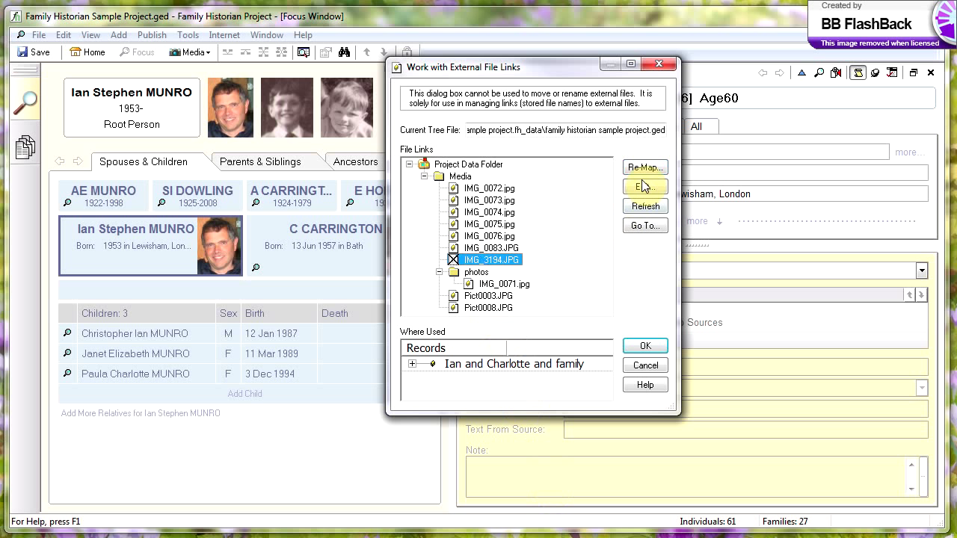
left_click(644, 168)
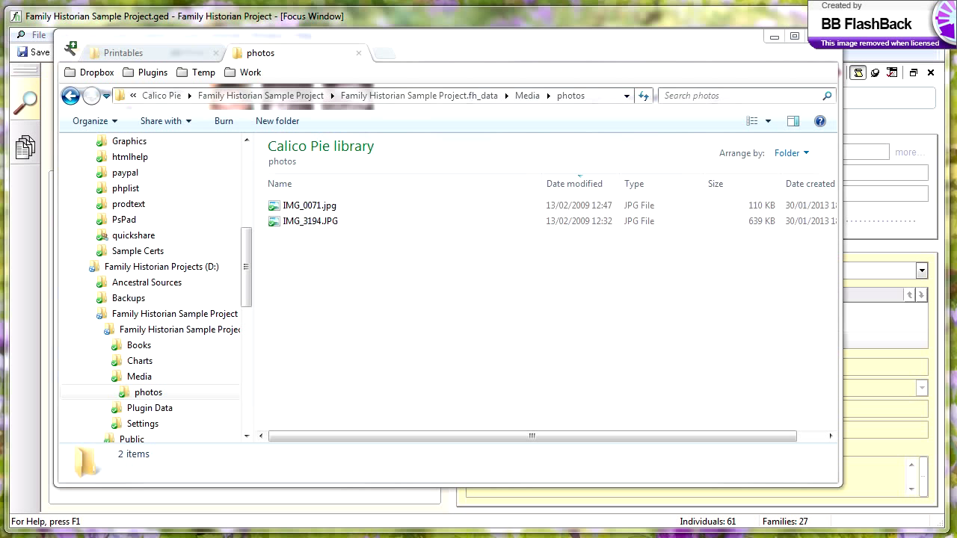
Return to the Media folder and move its remaining image files into photos.
left_click(526, 96)
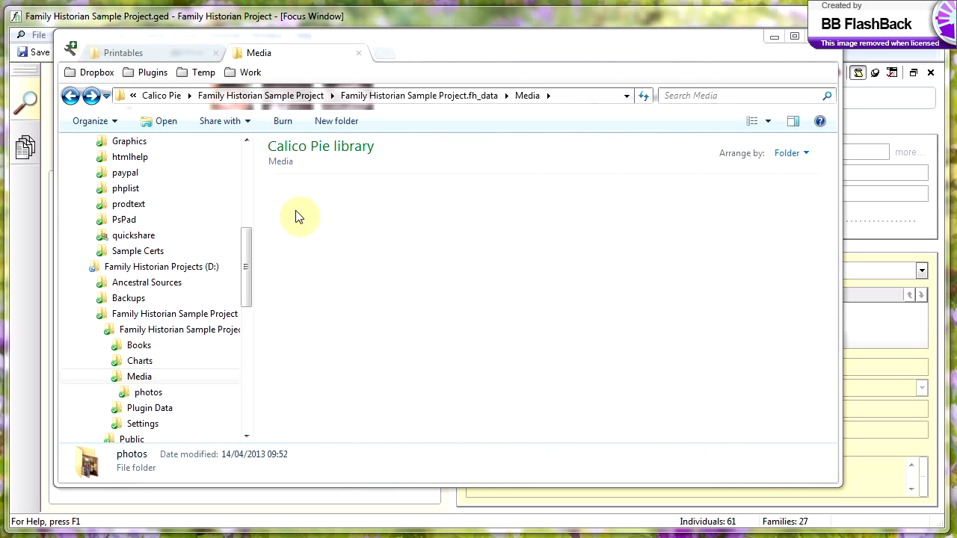
double_click(148, 391)
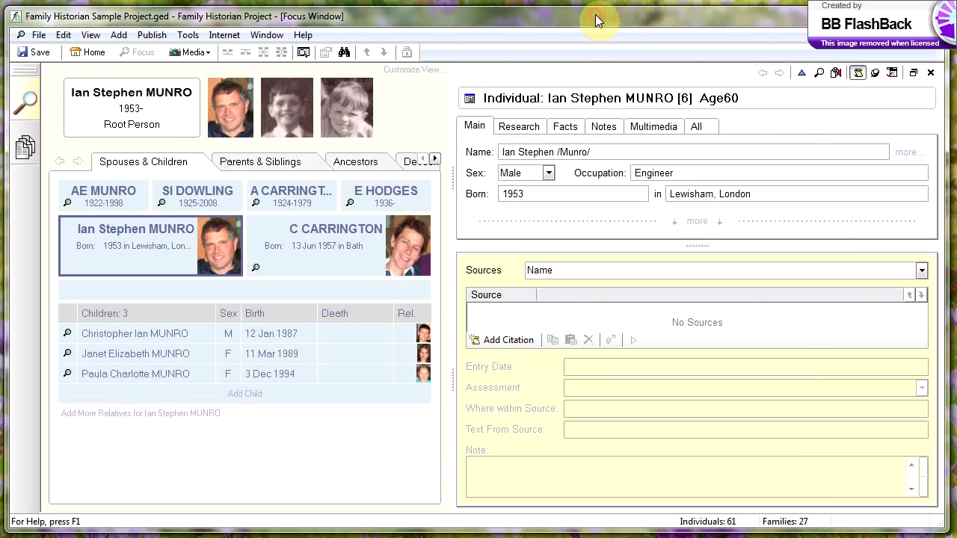
Reopen Work with External File Links and Re-Map all crossed-out files to photos at once.
left_click(188, 35)
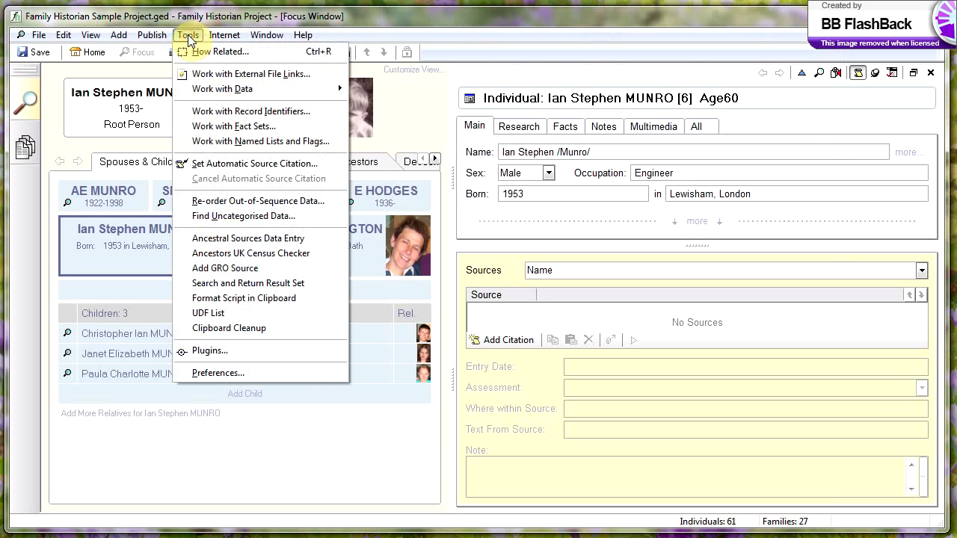
mouse_move(251, 73)
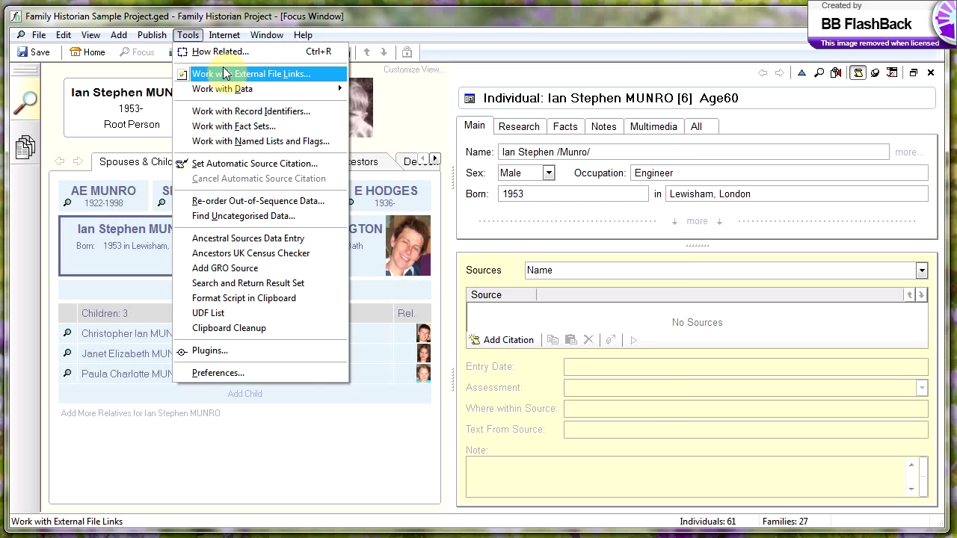
left_click(236, 74)
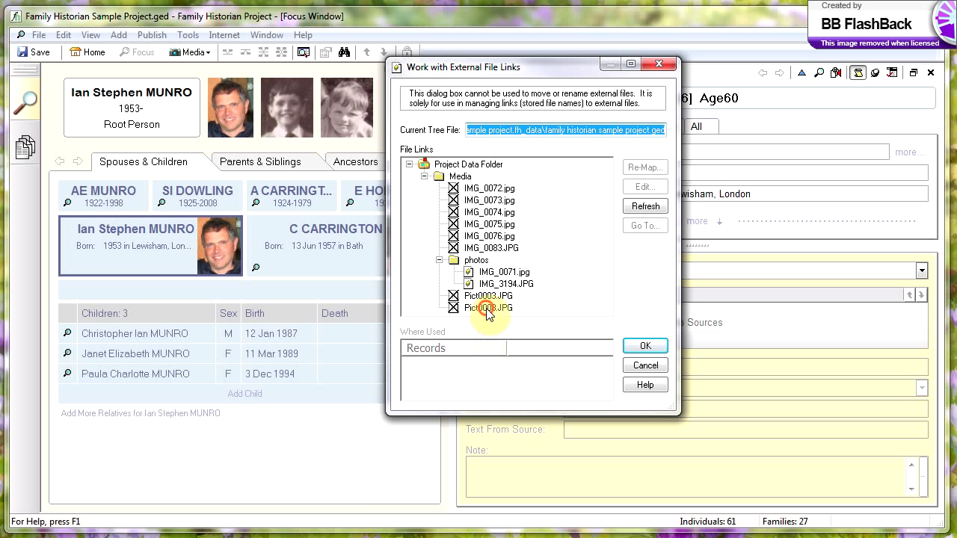
left_click(487, 308)
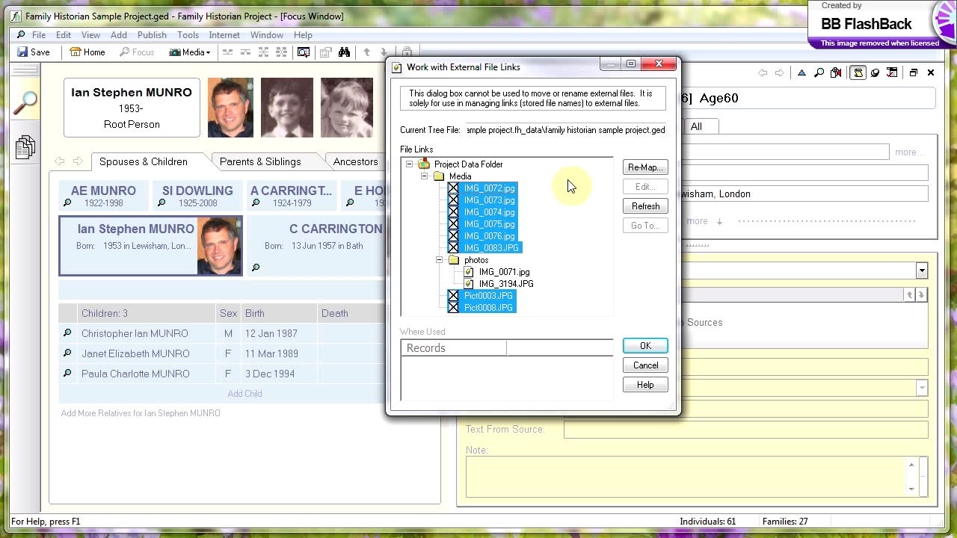
left_click(643, 167)
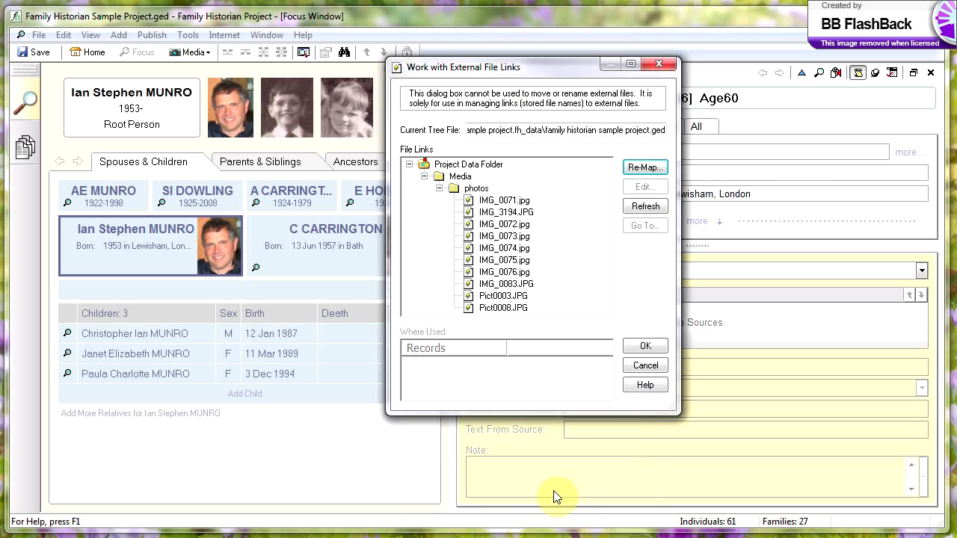
Check the record using IMG_0071.jpg, then confirm the remapped links with OK.
left_click(505, 212)
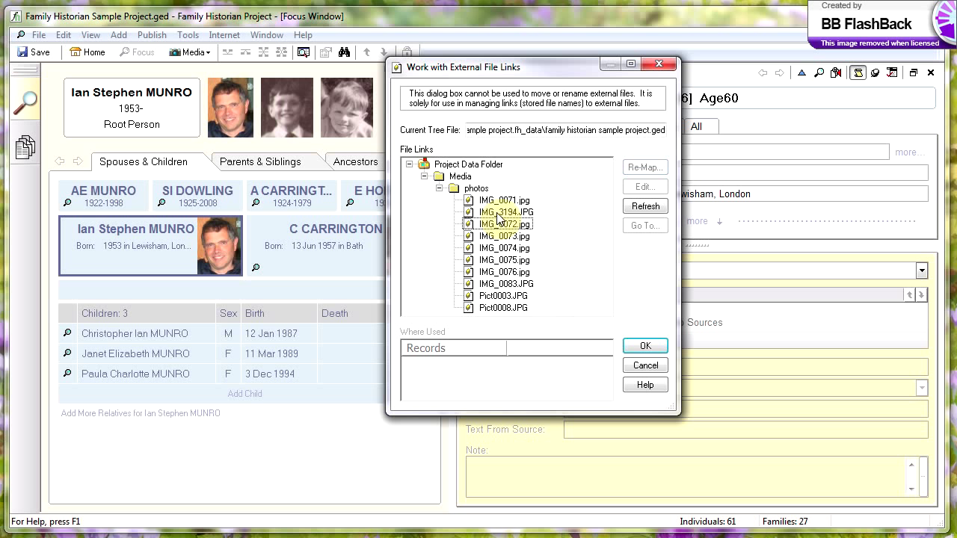
left_click(505, 200)
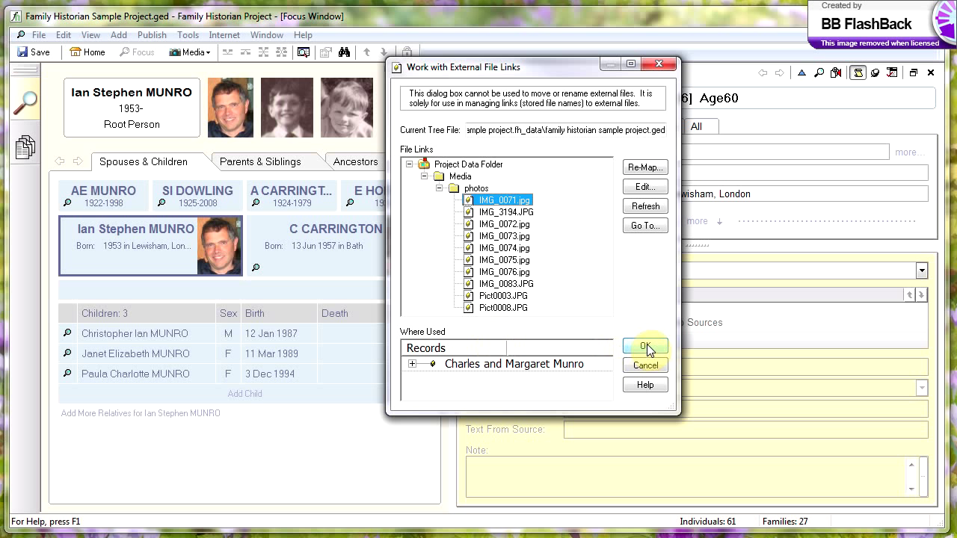
left_click(643, 345)
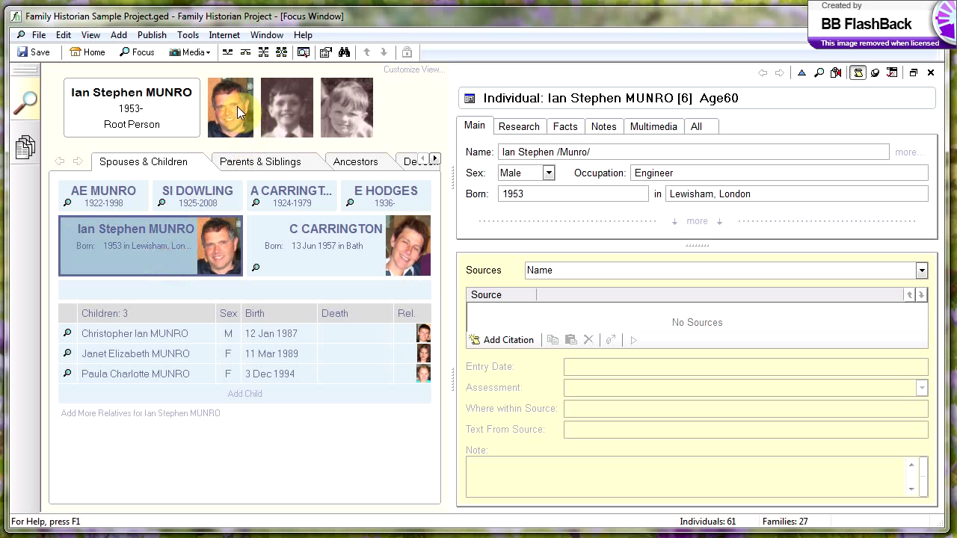